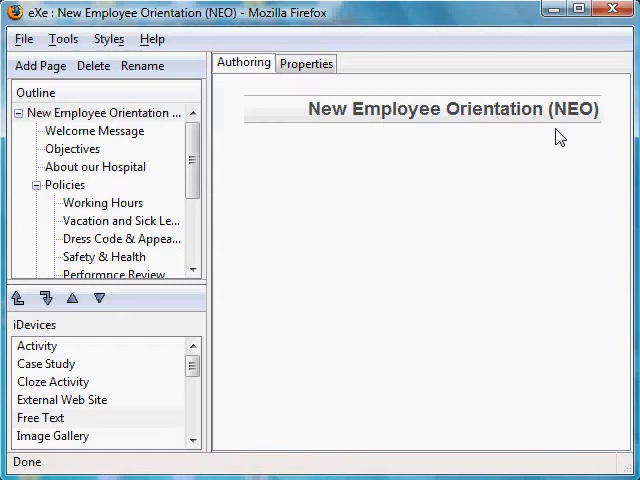
mouse_move(70, 424)
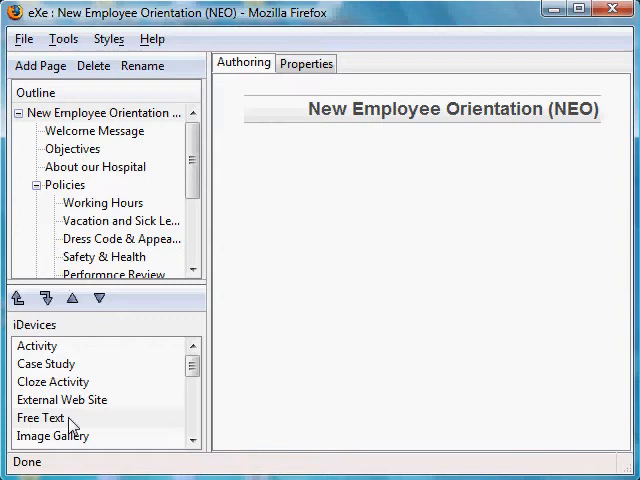
Step: Add a Free Text iDevice to the NEO page and narrow the outline pane to widen its editor
double_click(40, 416)
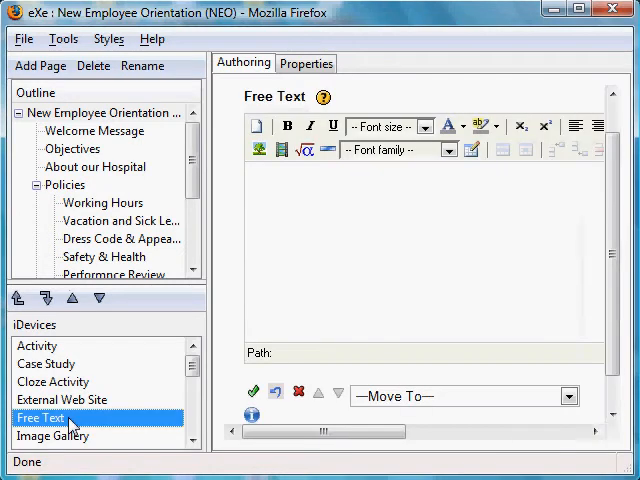
mouse_move(210, 328)
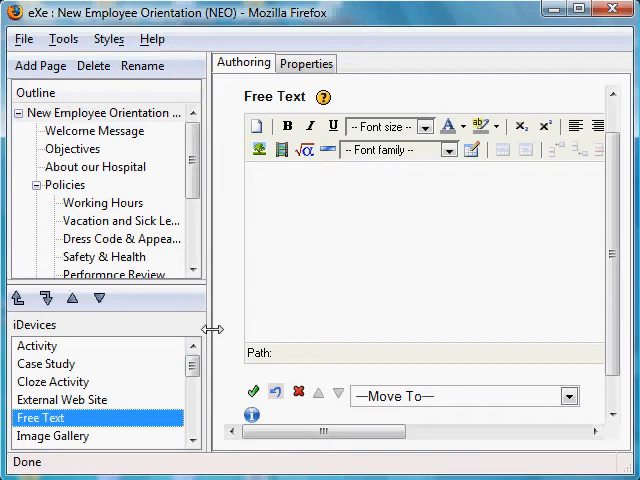
drag(210, 328, 100, 304)
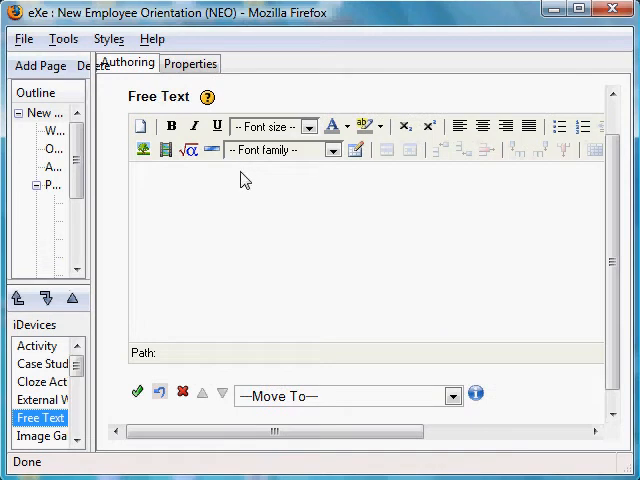
mouse_move(364, 216)
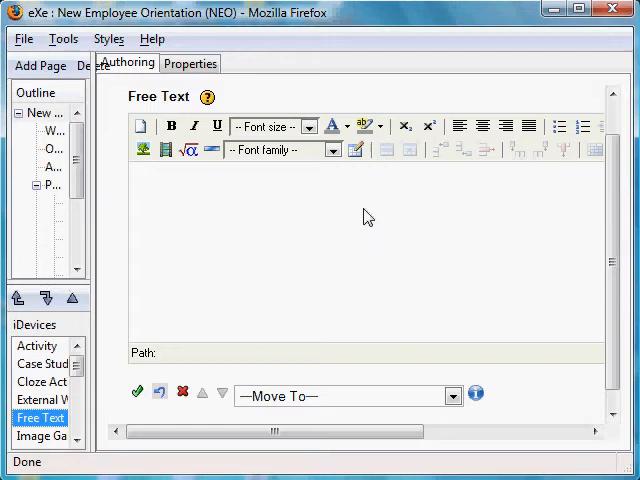
scroll(up, 3)
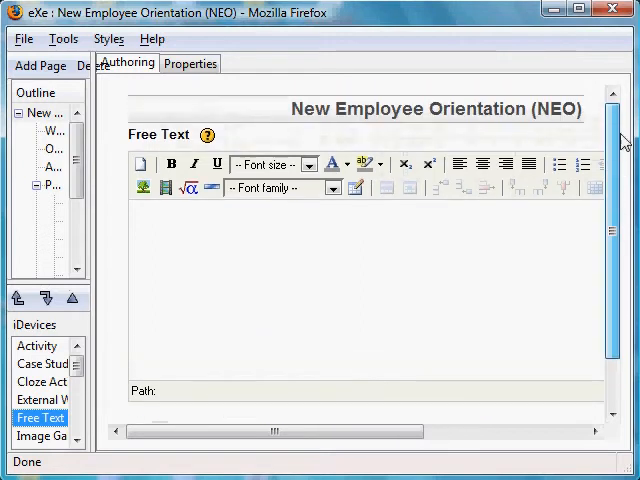
click(336, 188)
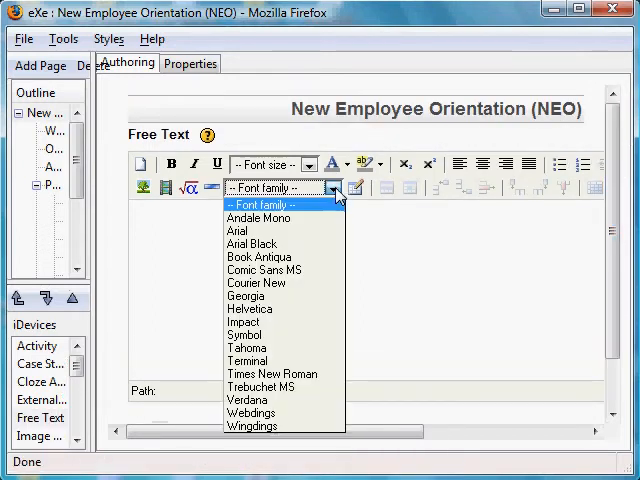
mouse_move(244, 322)
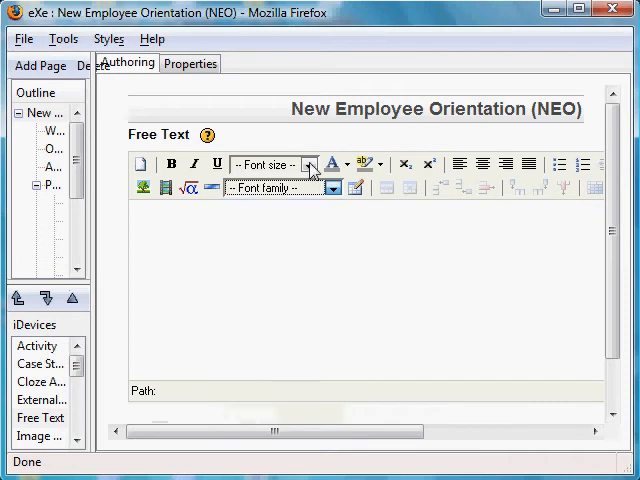
click(306, 164)
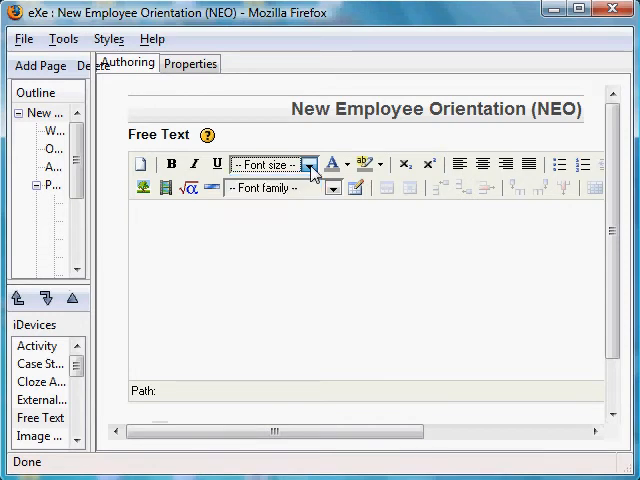
click(192, 164)
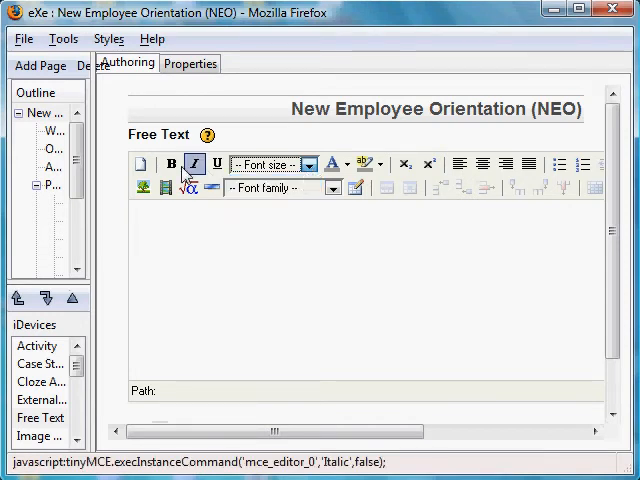
click(172, 164)
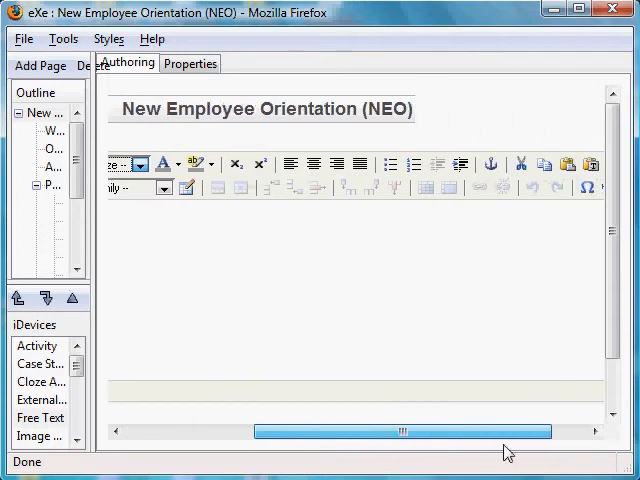
click(544, 188)
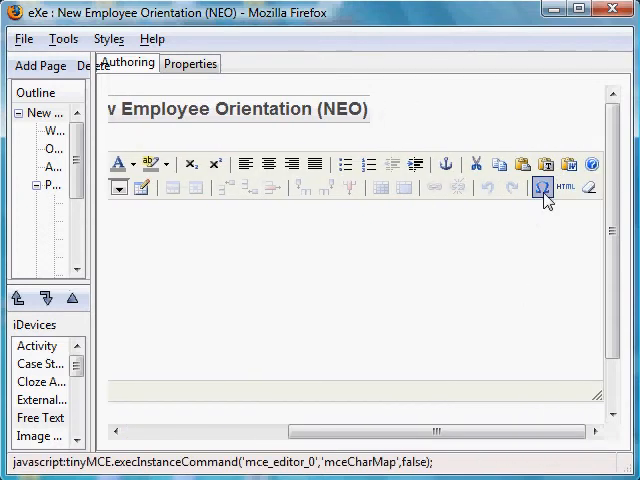
click(544, 188)
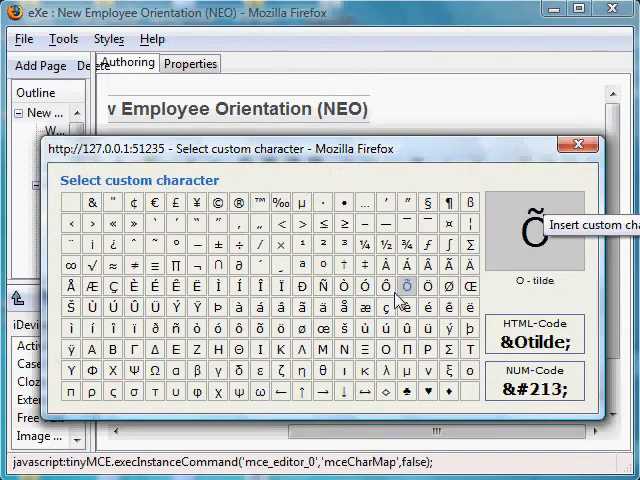
mouse_move(320, 292)
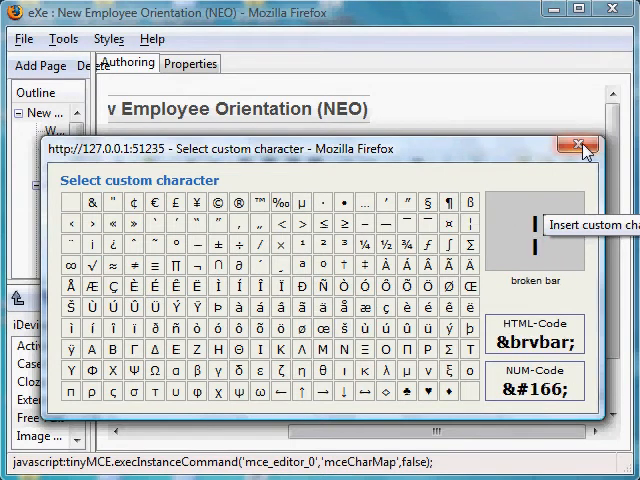
click(580, 152)
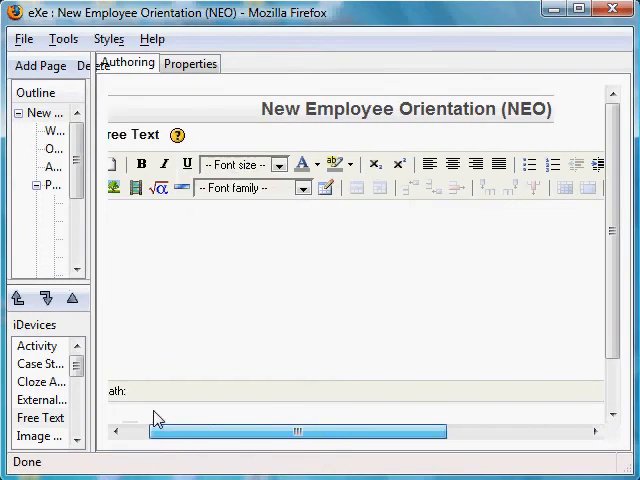
mouse_move(356, 188)
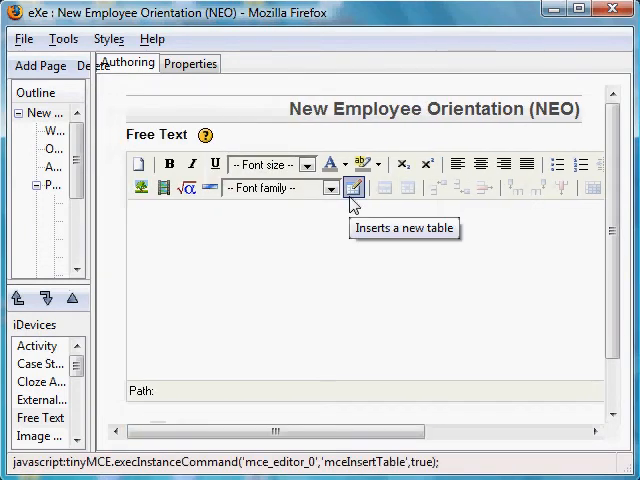
mouse_move(560, 212)
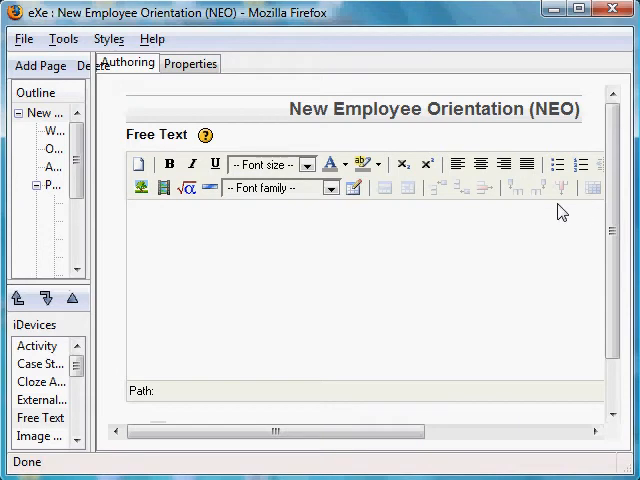
mouse_move(462, 210)
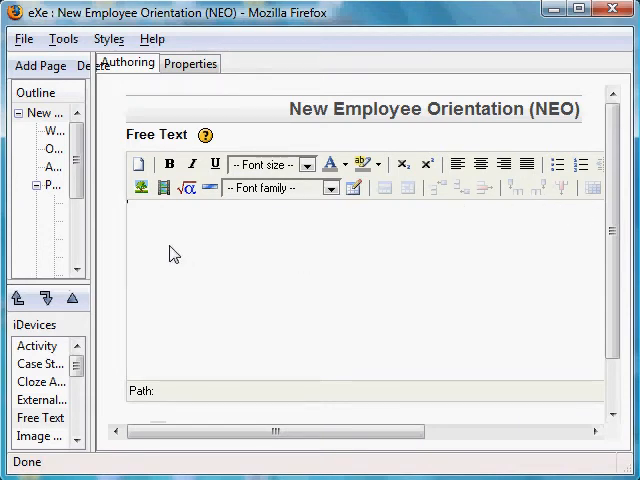
mouse_move(244, 364)
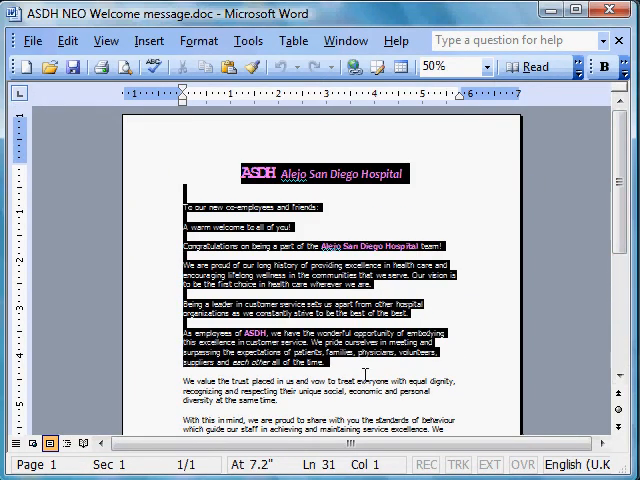
Step: Copy the selected NEO welcome message with the Alejo San Diego Hospital banner via Edit > Copy
scroll(down, 3)
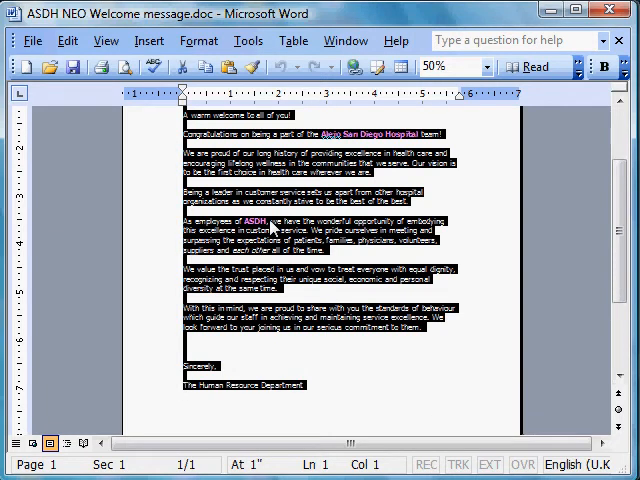
mouse_move(200, 192)
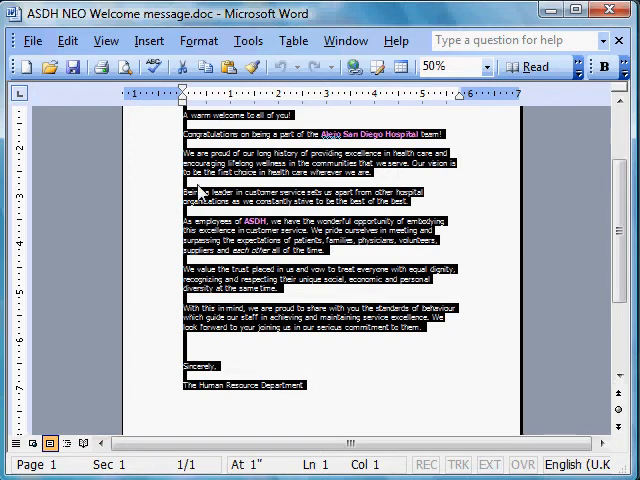
click(68, 40)
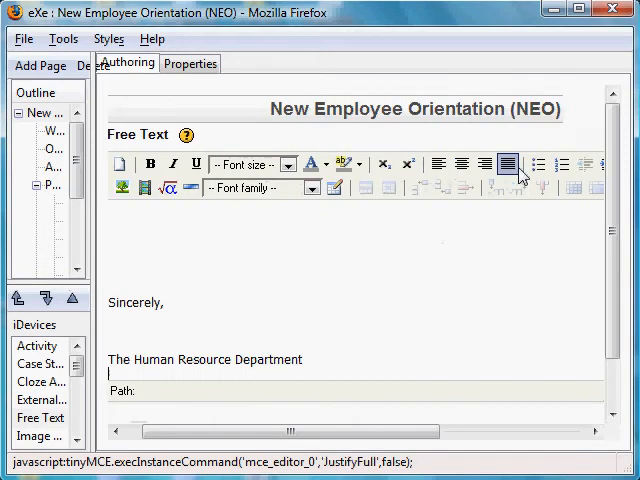
Step: Paste the copied welcome message and hospital banner into the Free Text iDevice editor
click(508, 164)
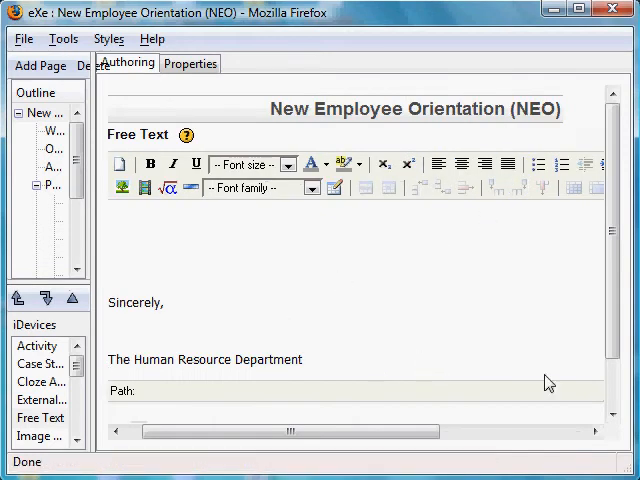
mouse_move(184, 272)
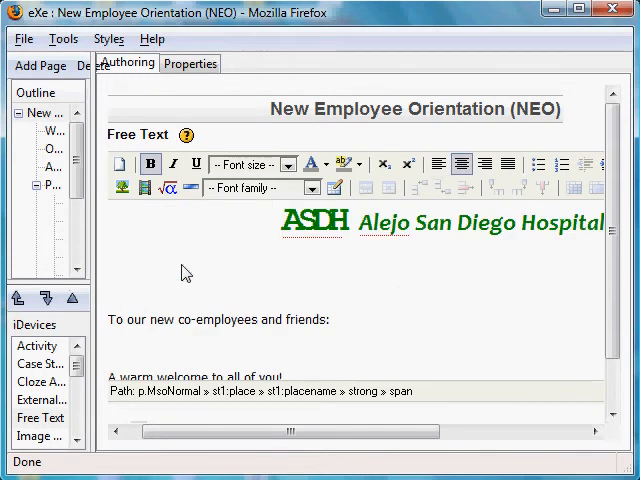
mouse_move(240, 344)
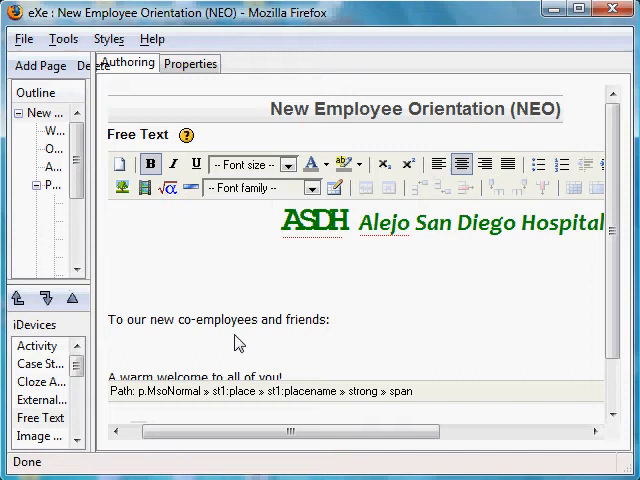
mouse_move(520, 238)
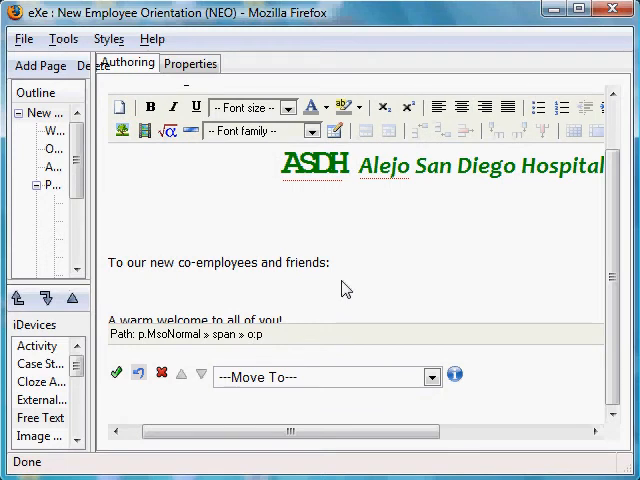
scroll(down, 3)
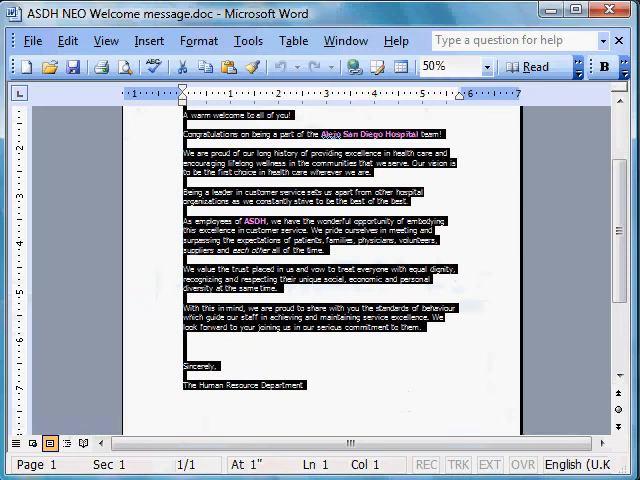
Step: Select the ASDH banner table at the end of the Word welcome letter
scroll(down, 3)
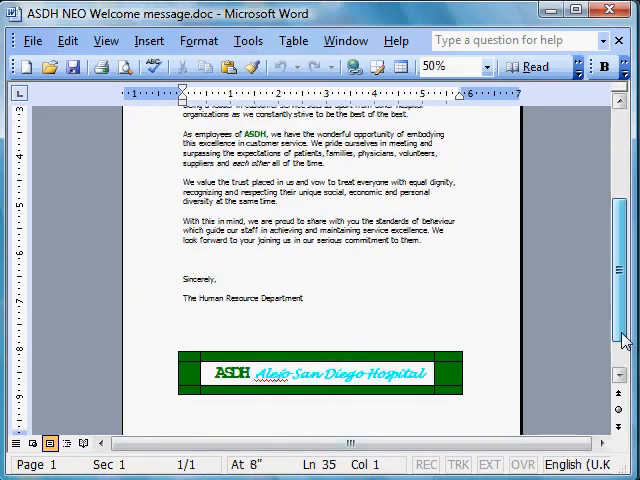
click(318, 372)
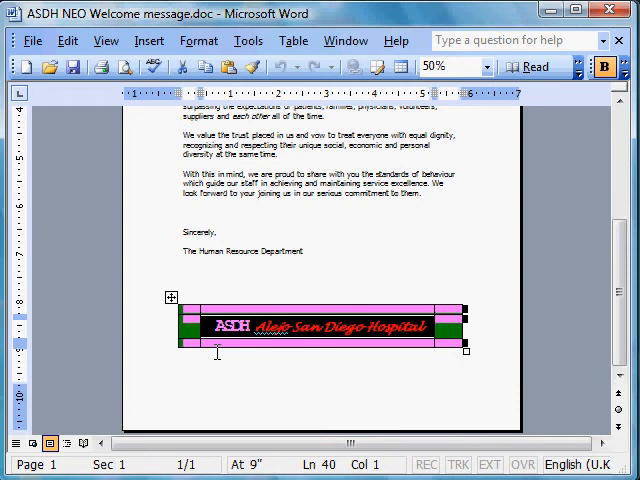
mouse_move(444, 164)
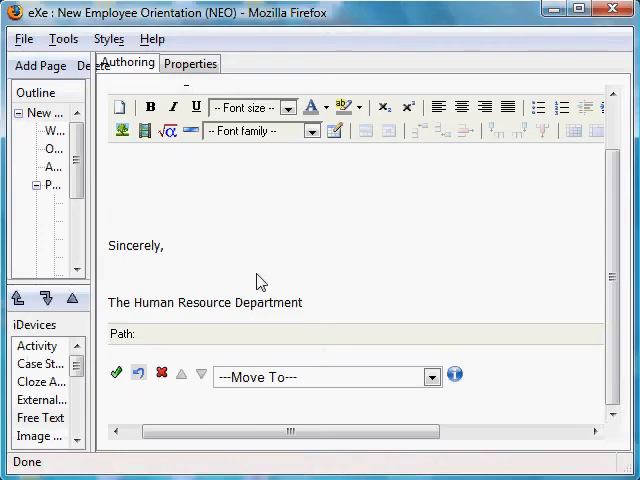
click(318, 308)
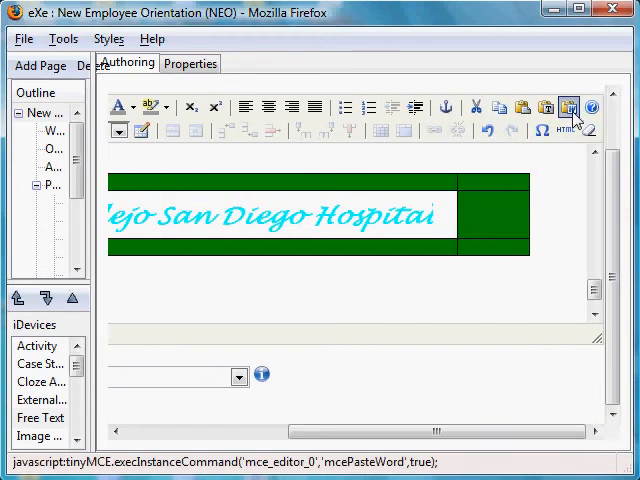
Step: Insert the hospital banner through Paste from Word as a cleaned table with bold italic ASDH text
click(572, 108)
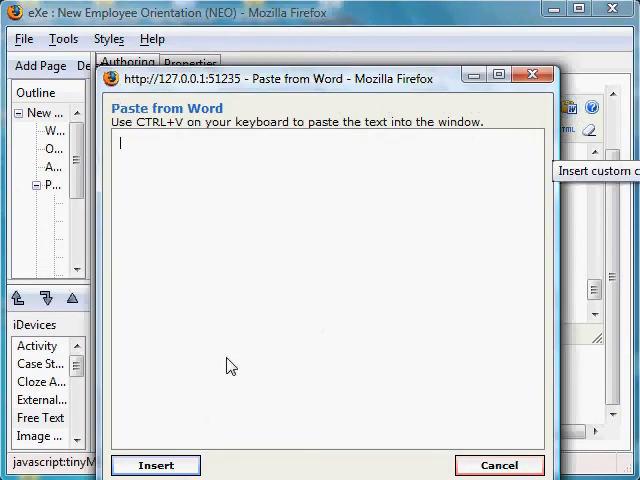
key(ctrl+v)
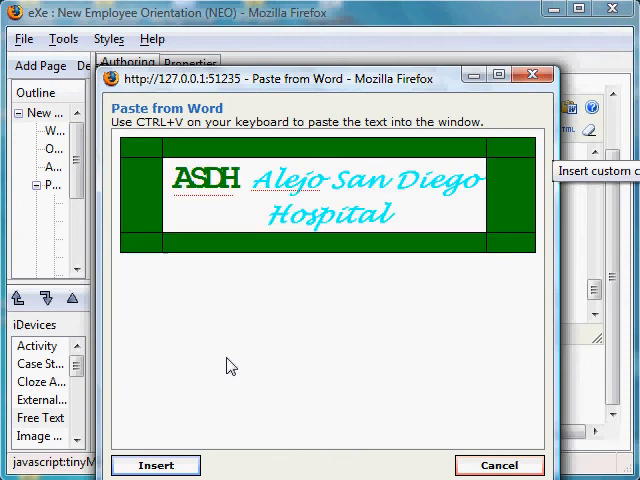
click(154, 464)
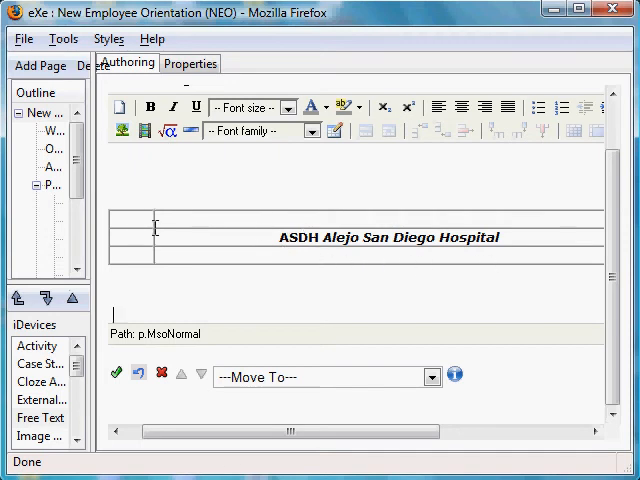
mouse_move(128, 292)
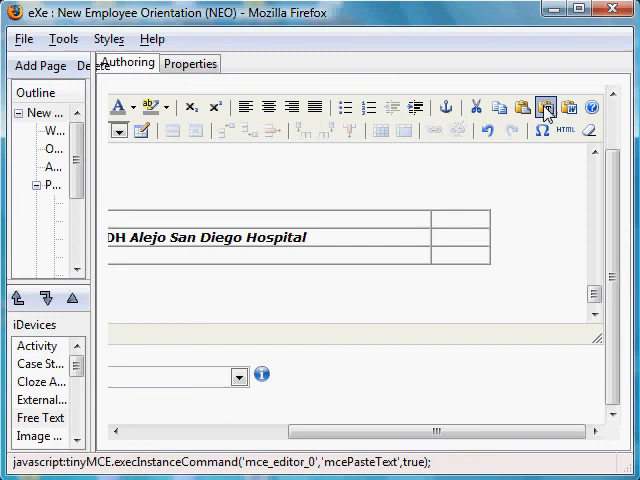
Step: Insert the banner through Paste as Plain Text as unformatted 'ASDH Alejo San Diego Hospital' below the table
click(544, 108)
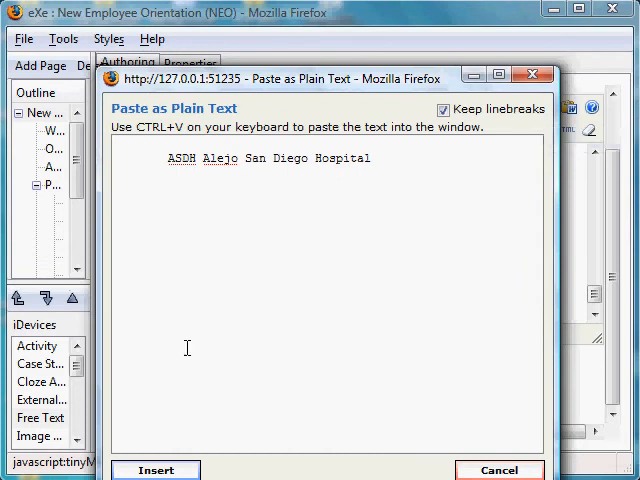
click(156, 470)
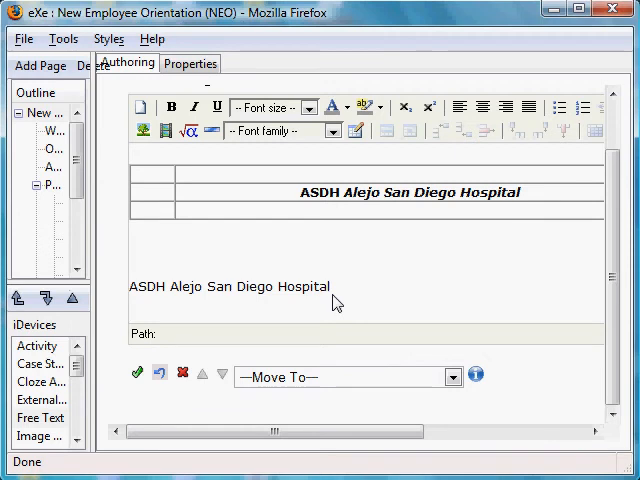
scroll(up, 3)
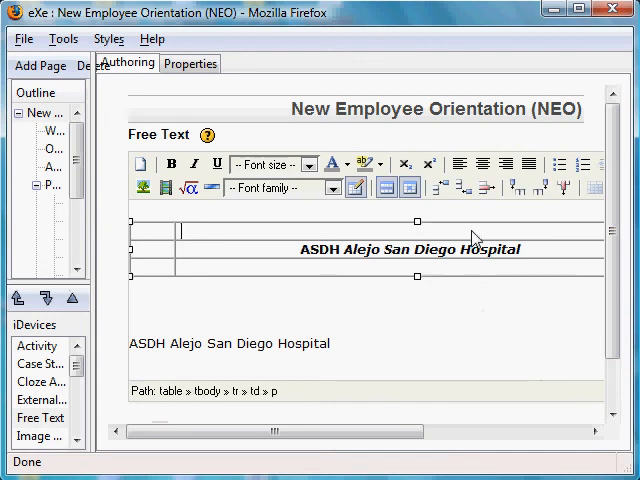
mouse_move(198, 222)
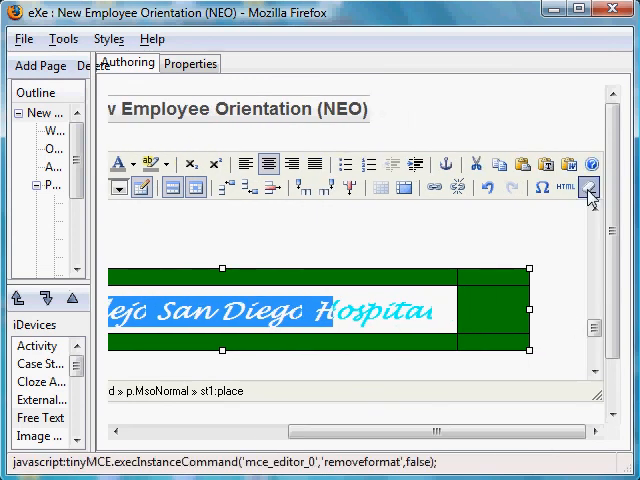
Step: Remove all formatting from the green banner's text, leaving plain 'ASDH Alejo San Diego Hospital'
click(592, 188)
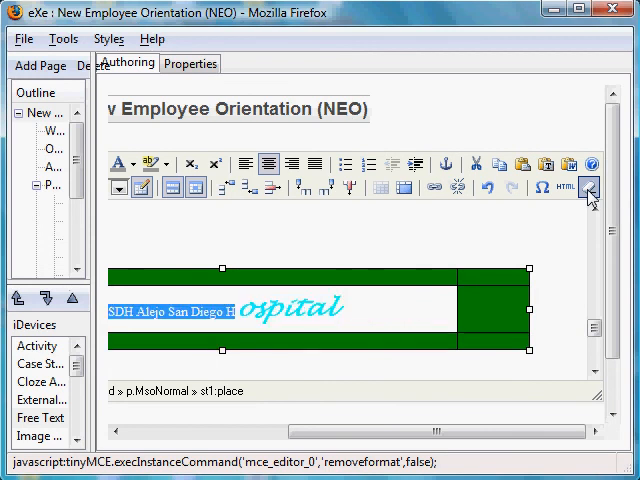
click(592, 188)
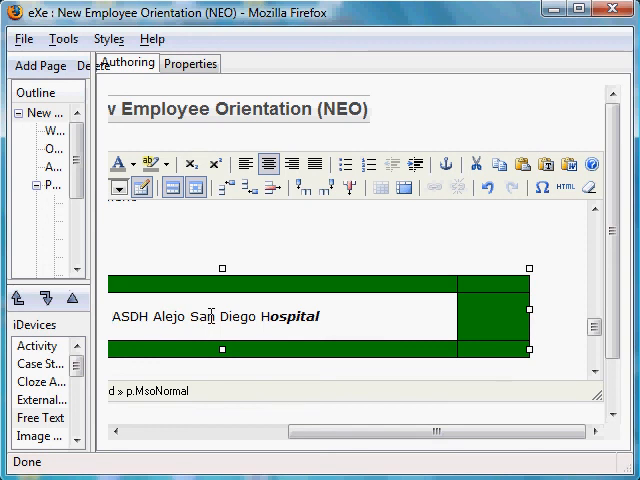
mouse_move(222, 298)
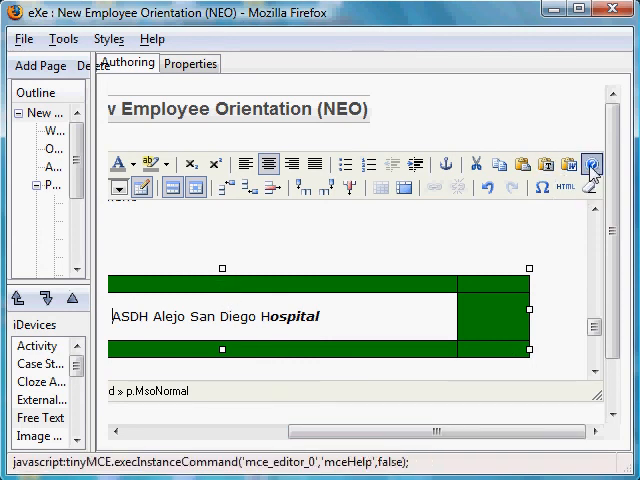
Step: Read the Common buttons section of the TinyMCE help down to the subscript and superscript entries
click(592, 164)
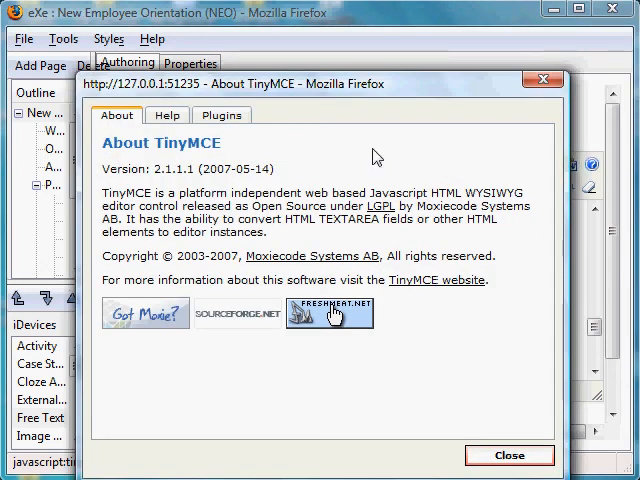
click(168, 116)
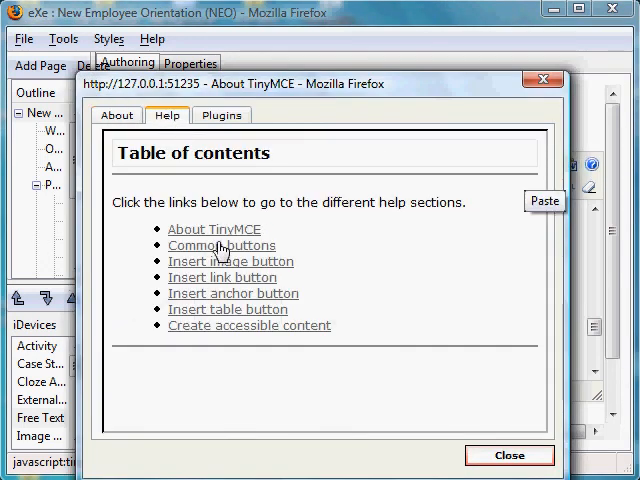
click(220, 244)
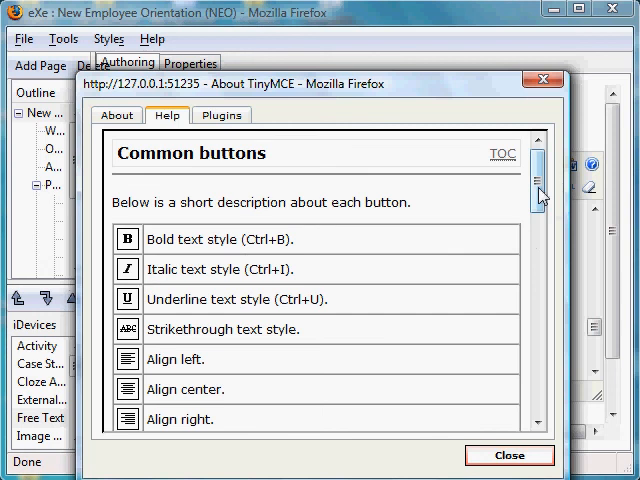
scroll(down, 3)
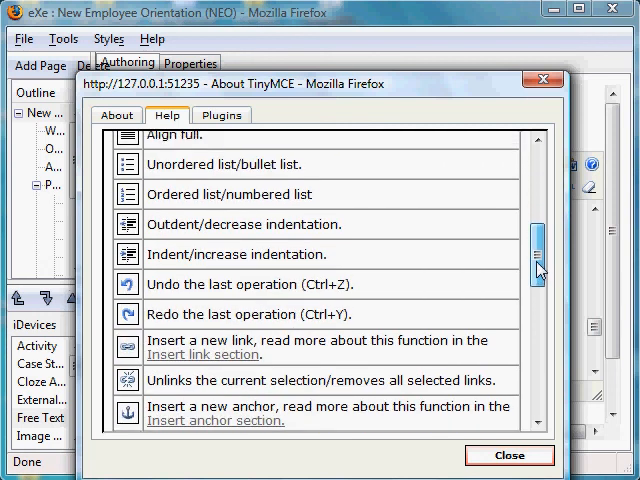
scroll(down, 3)
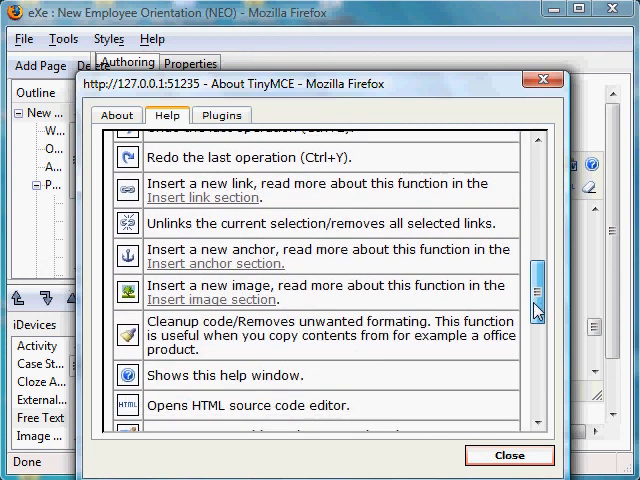
scroll(down, 3)
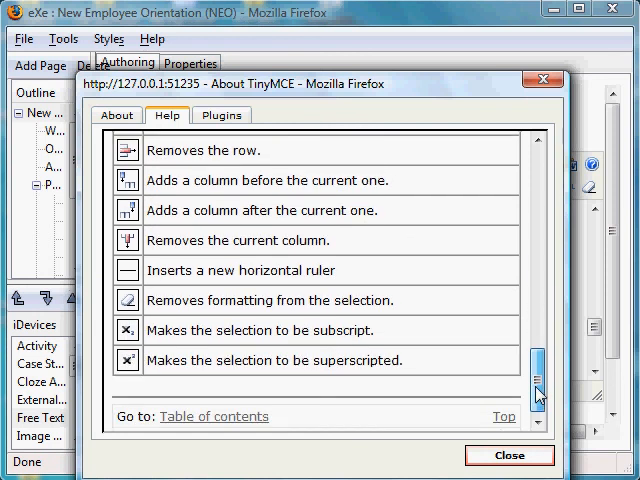